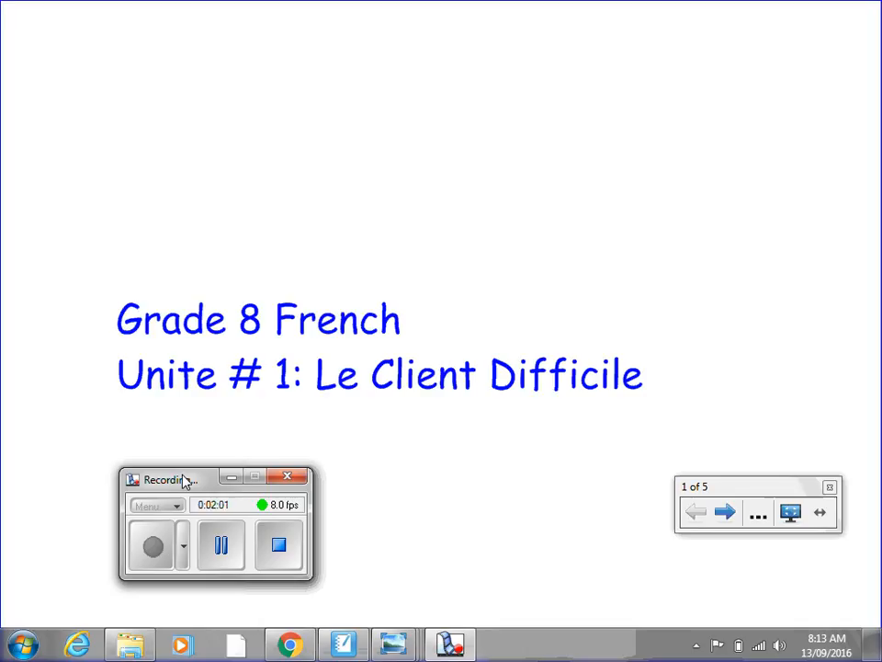
mouse_move(493, 430)
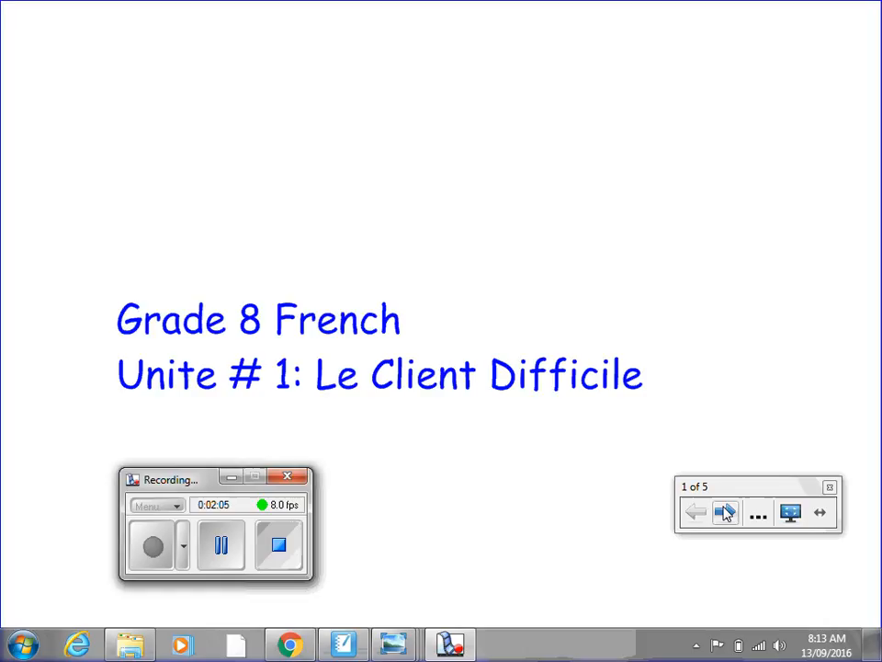
Advance the slideshow from the title slide to slide 2, the fast-food counter comic.
left_click(724, 511)
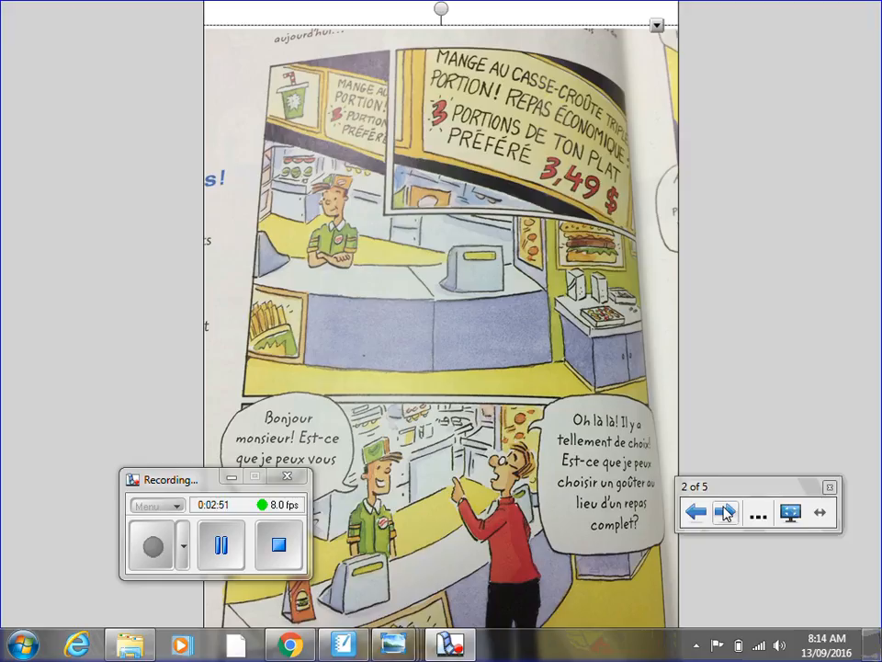
Advance to slide 3, the customer struggling to choose his economy meal.
left_click(724, 511)
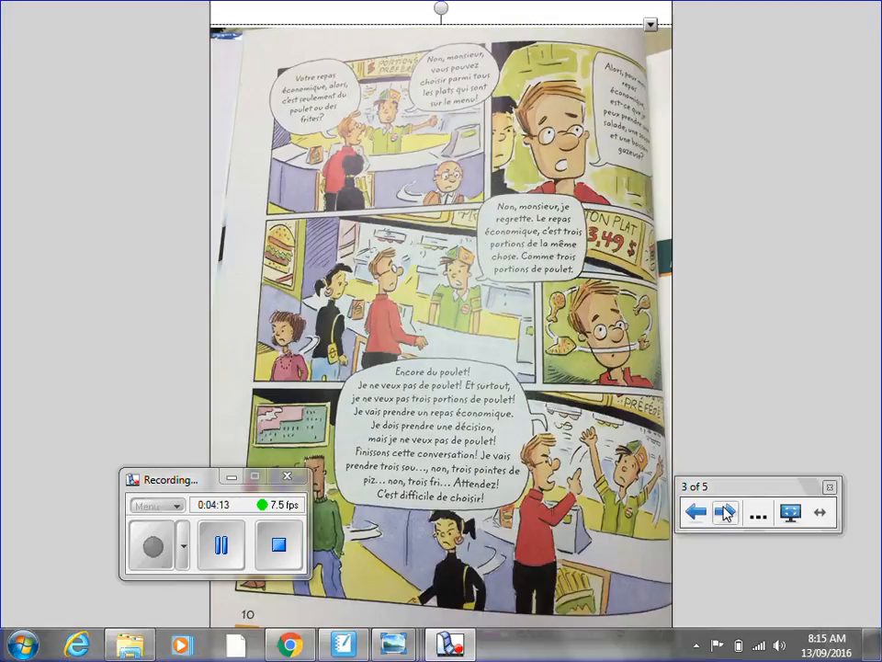
Advance through slide 4 to slide 5, the final panel with comprehension questions.
left_click(724, 511)
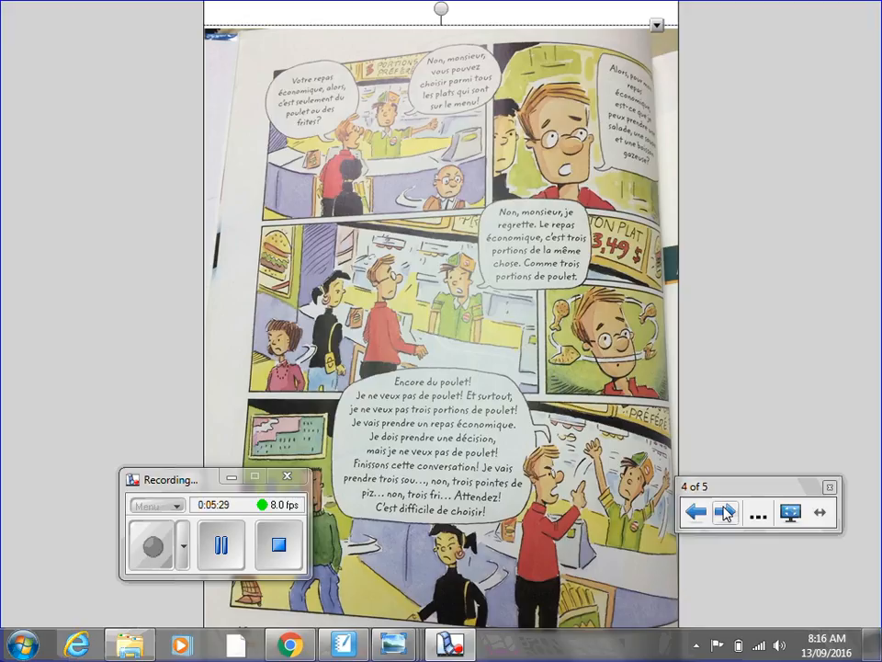
left_click(724, 511)
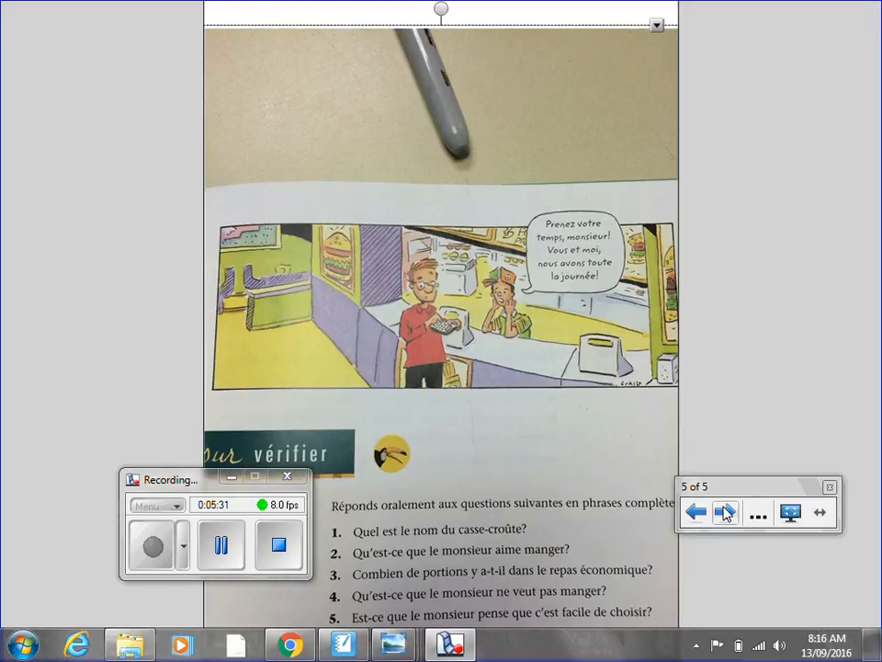